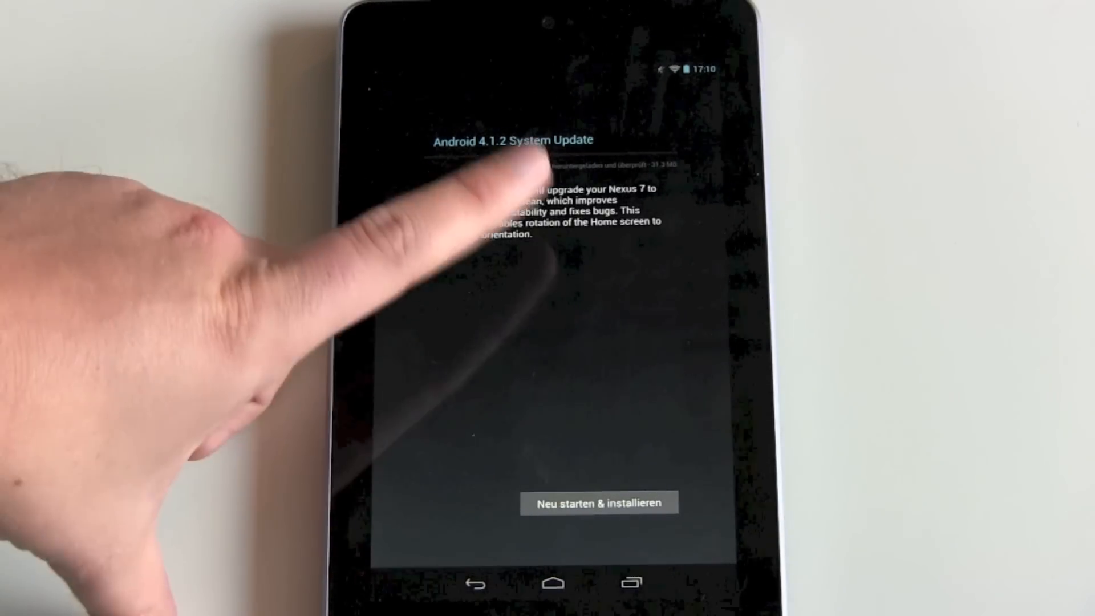
# Step: Restart the Nexus 7 via 'Neu starten & installieren' to install the Android 4.1.2 update
pyautogui.click(598, 501)
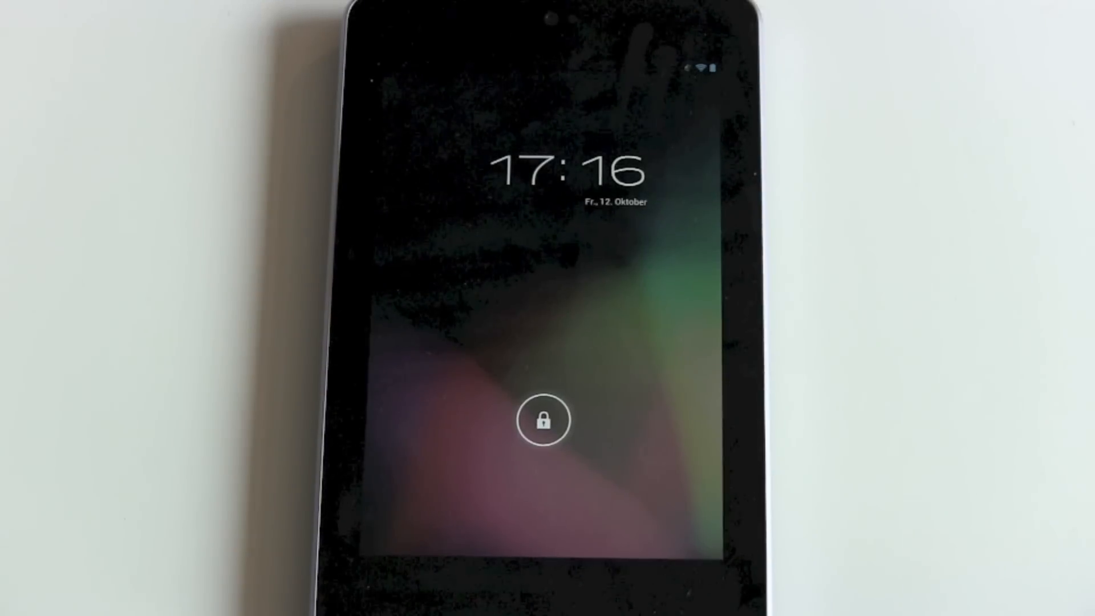
# Step: Unlock the tablet from the lock screen to reach Einstellungen
pyautogui.click(543, 419)
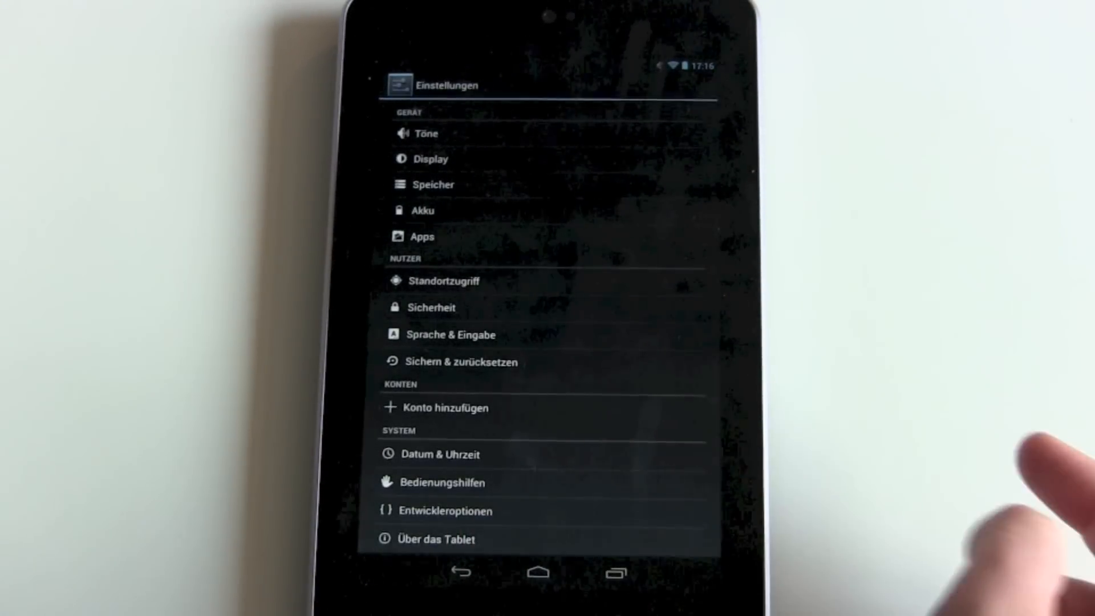
# Step: Check 'Über das Tablet' shows Android-Version 4.1.2 and return to the home screen
pyautogui.click(435, 540)
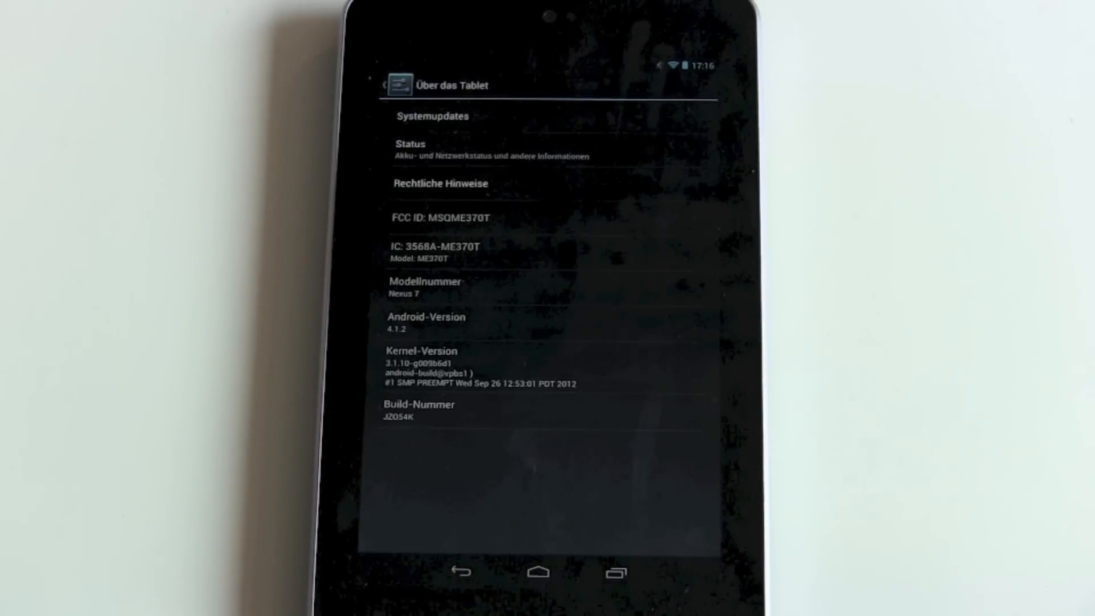
pyautogui.click(540, 572)
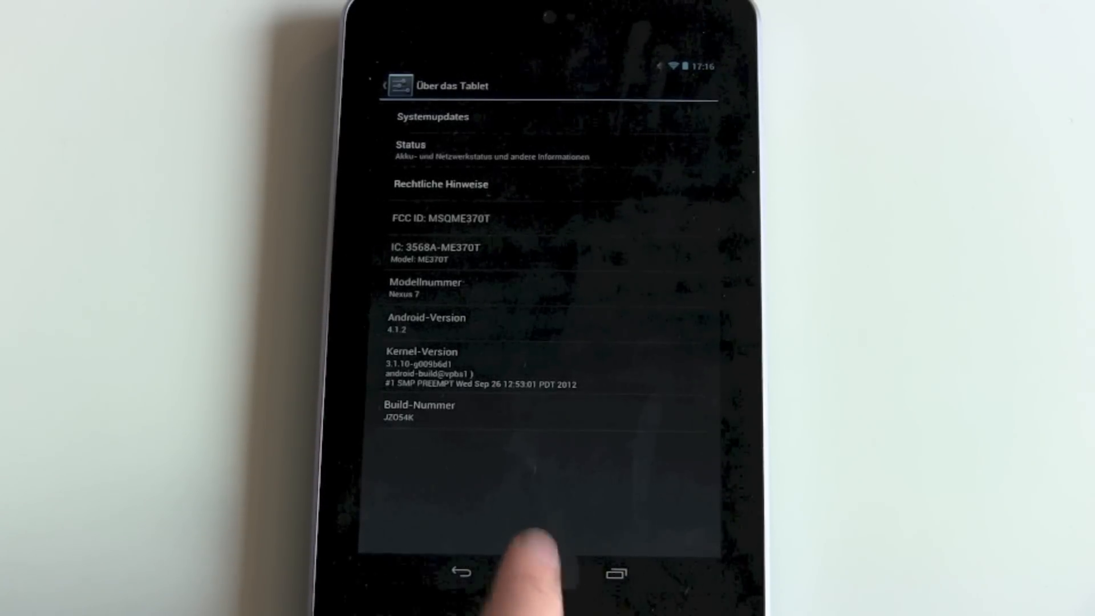
pyautogui.click(459, 571)
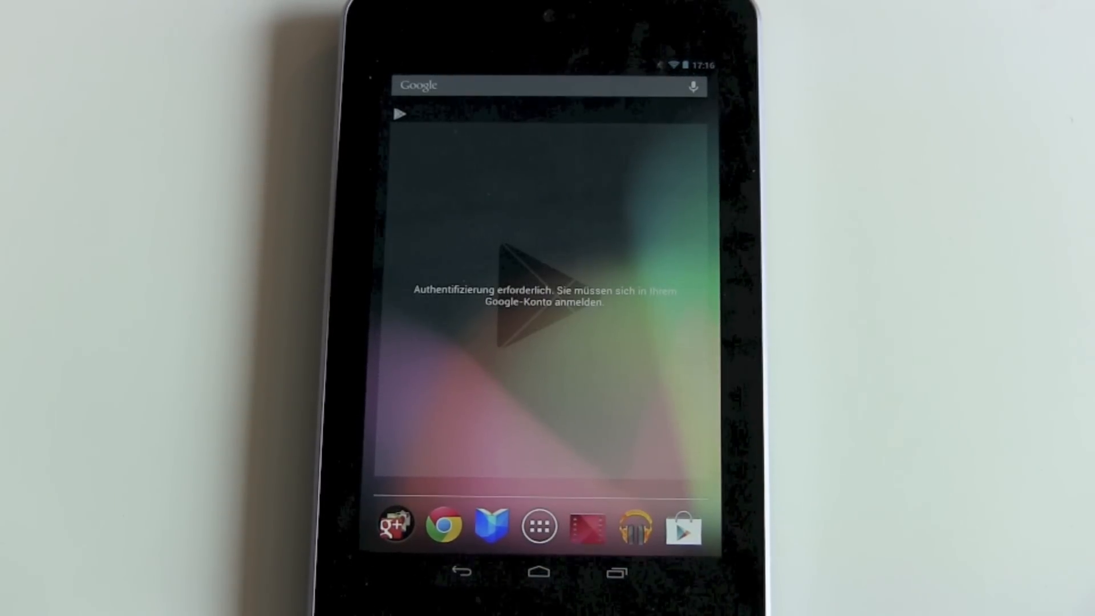